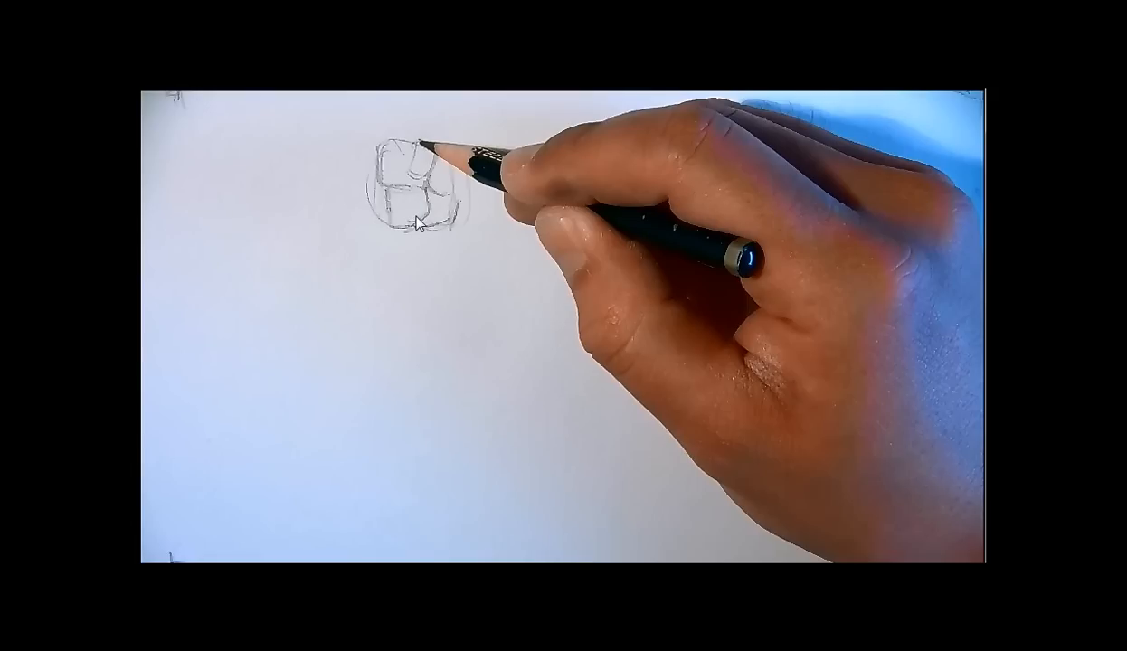
pyautogui.moveTo(450, 220)
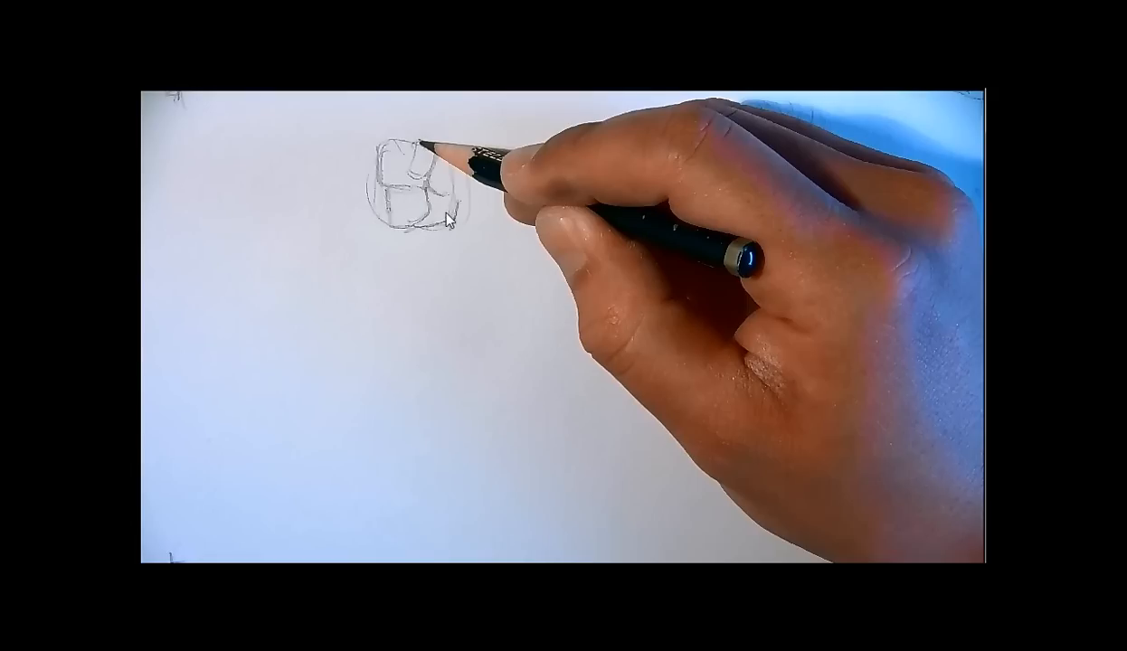